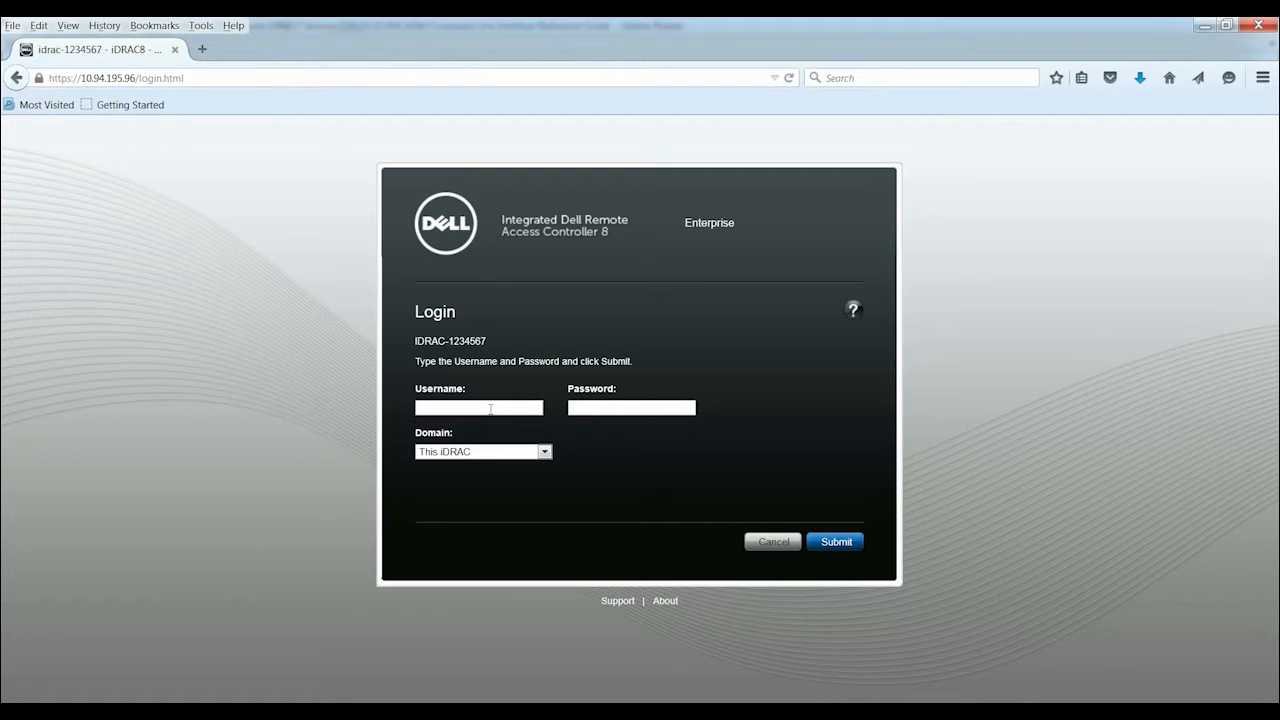
type("root")
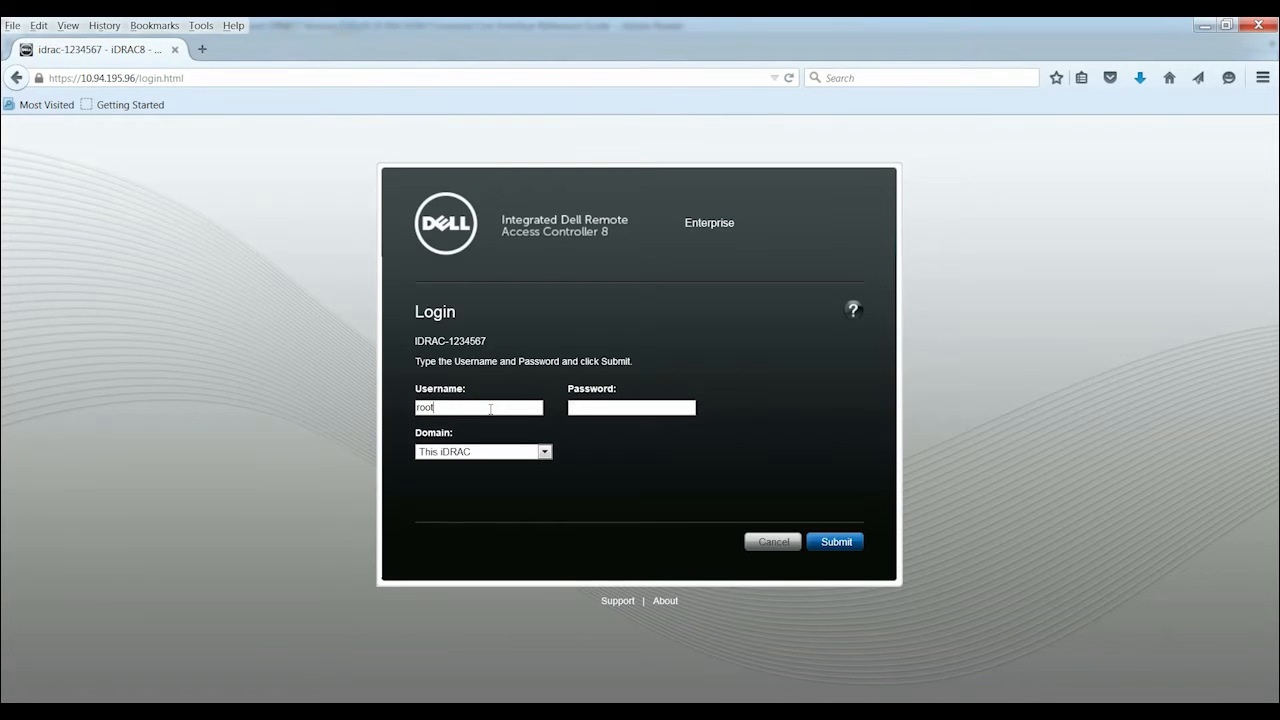
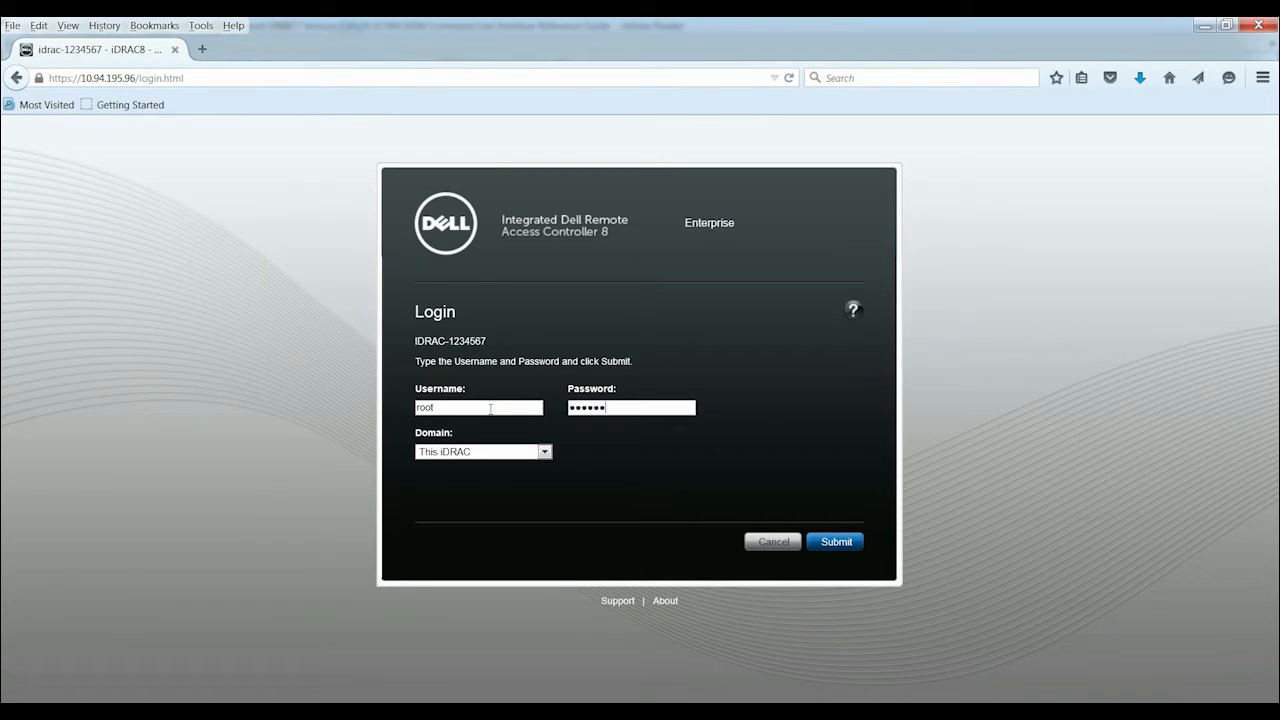
left_click(834, 541)
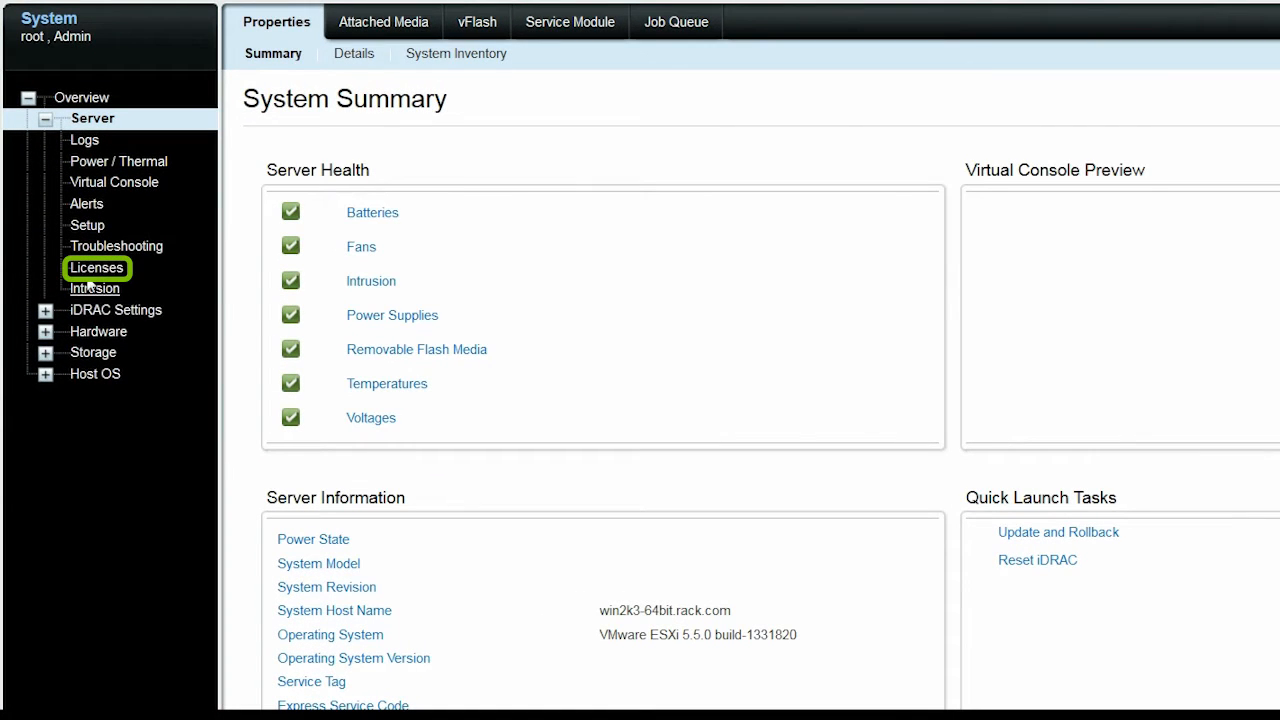
Step: Show the iDRAC entry on Server > Licenses with its current Evaluation license type
left_click(97, 268)
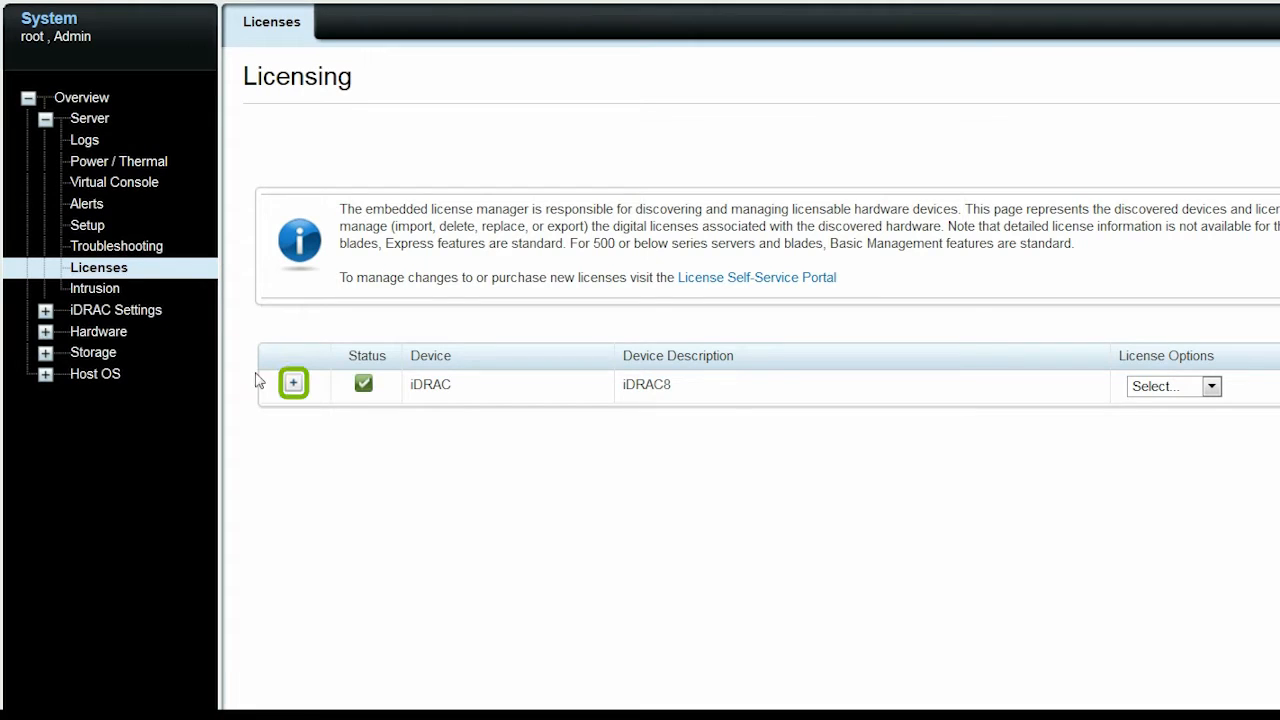
left_click(293, 384)
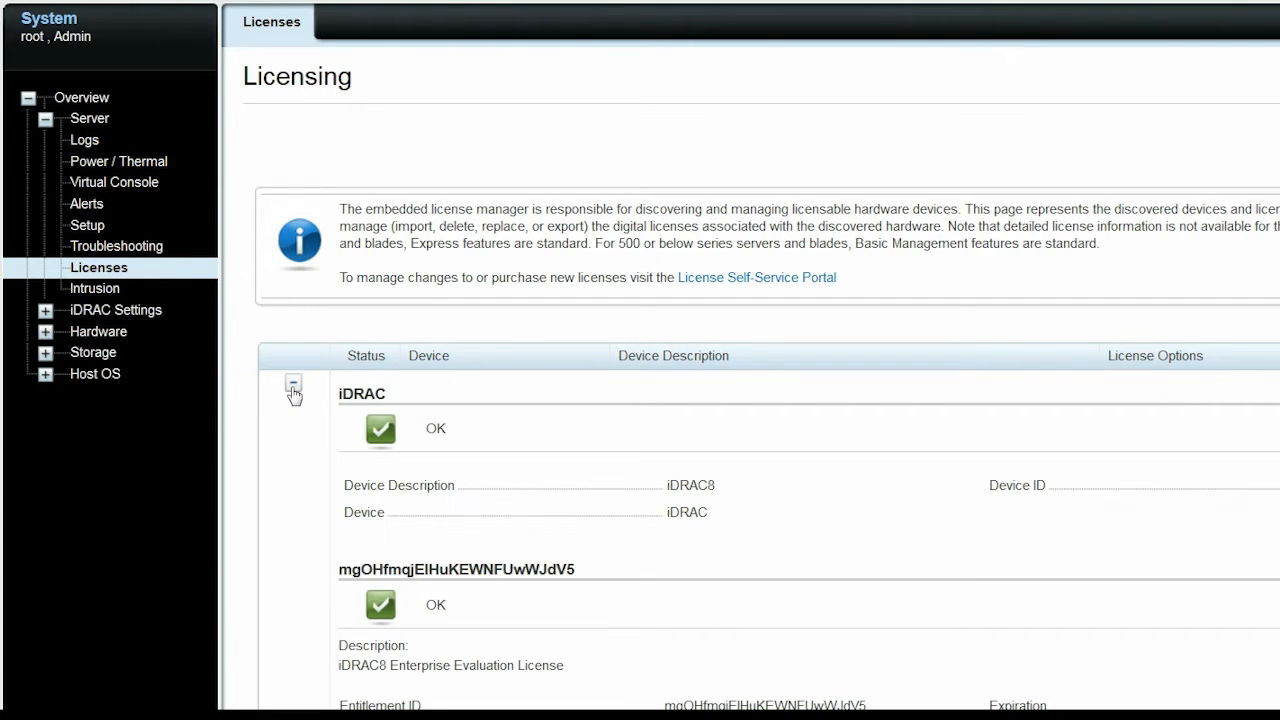
scroll("down", 3)
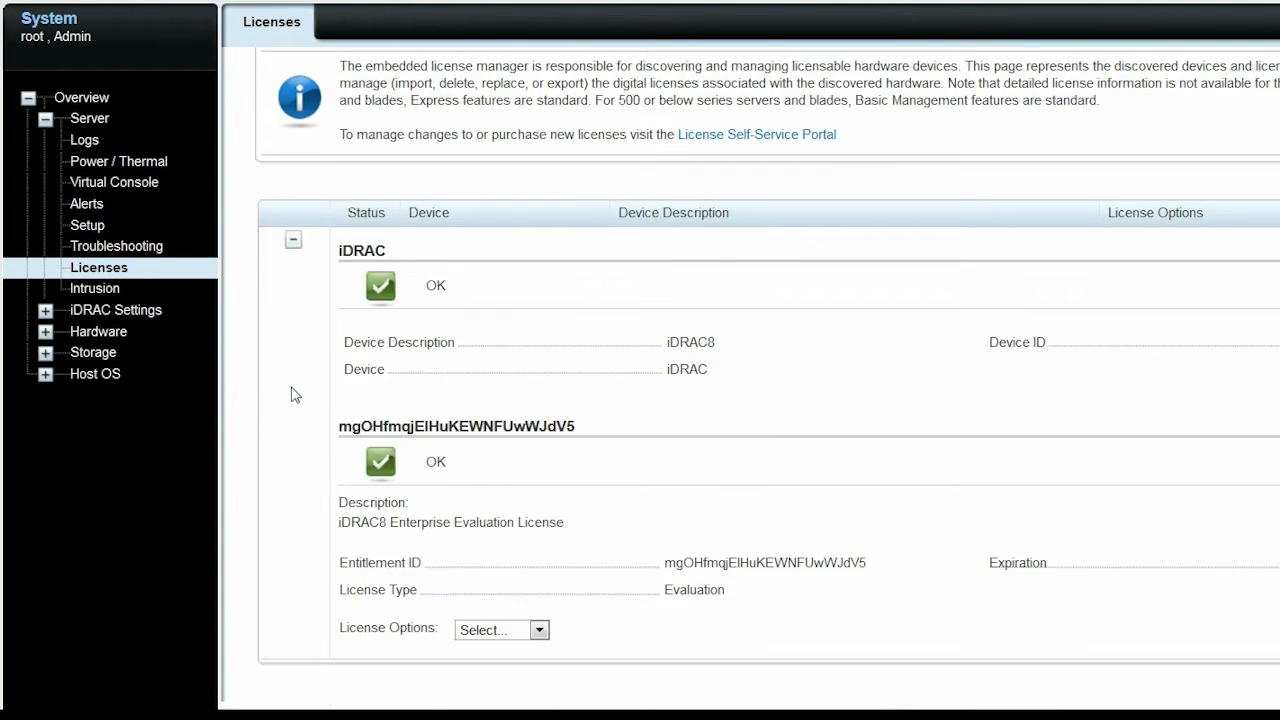
mouse_move(661, 595)
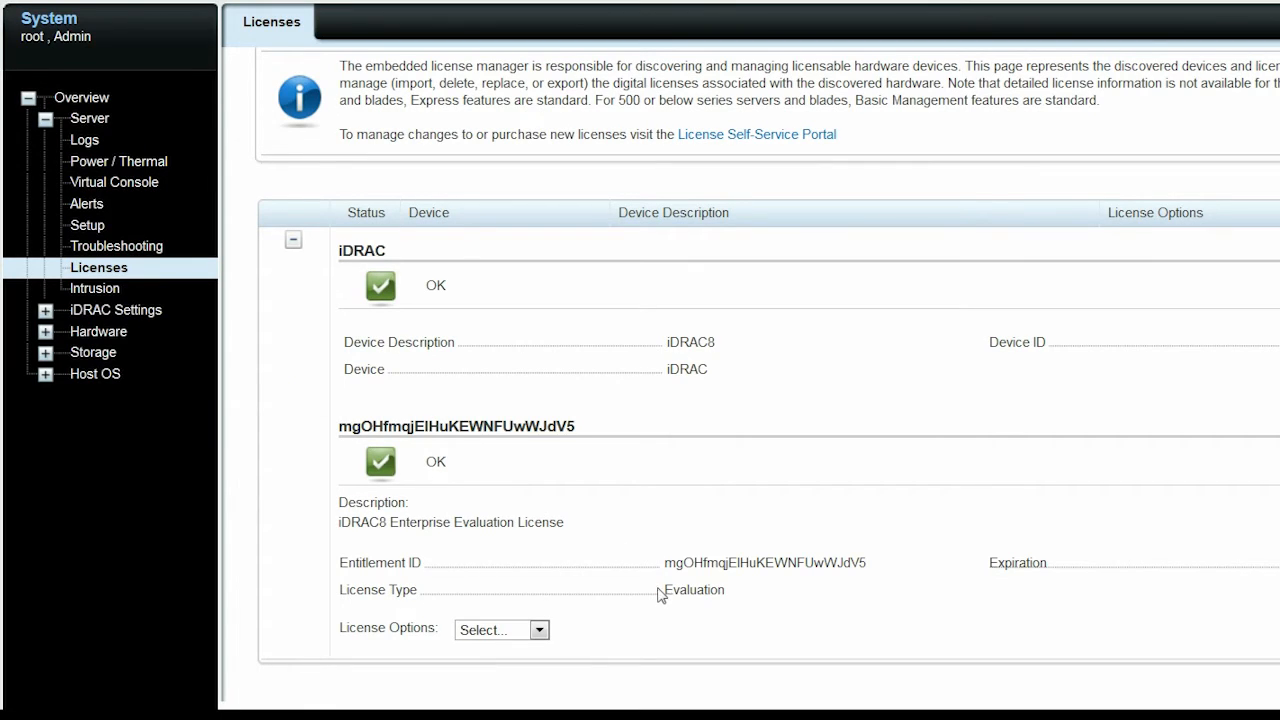
double_click(693, 590)
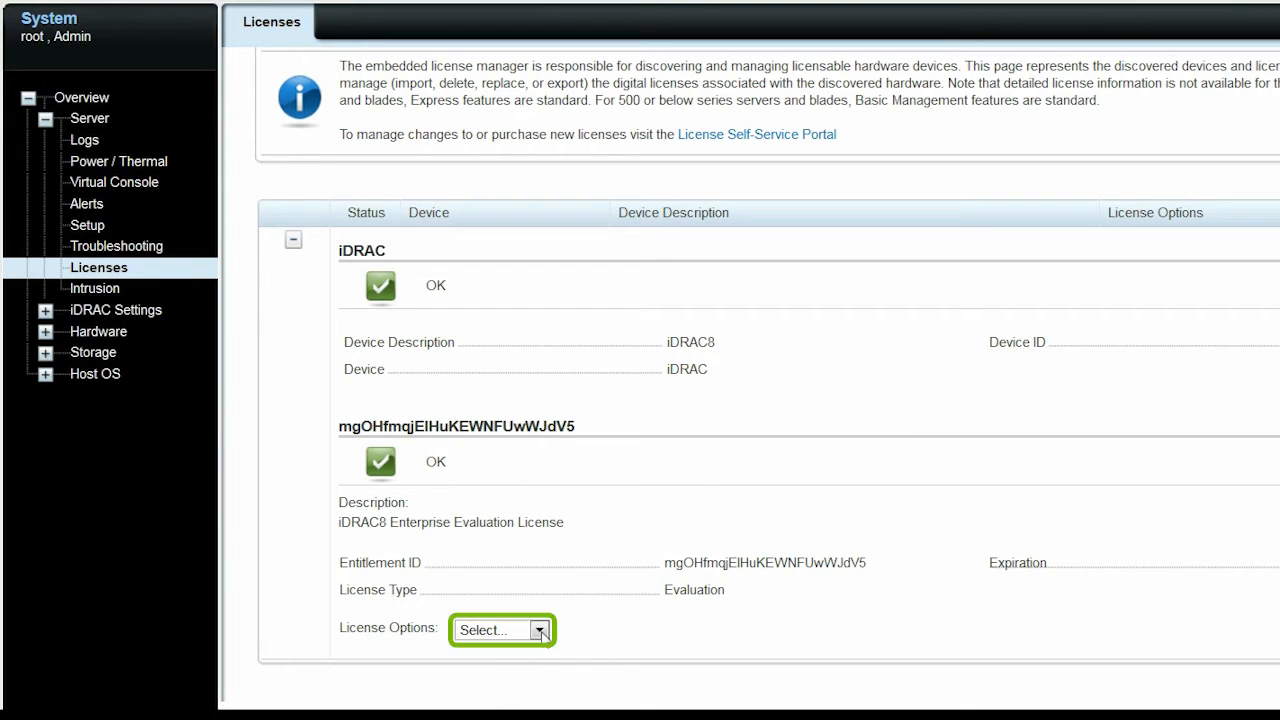
Step: Choose Replace for the evaluation license and attach the 13G_Perpetual license.xml file
left_click(538, 630)
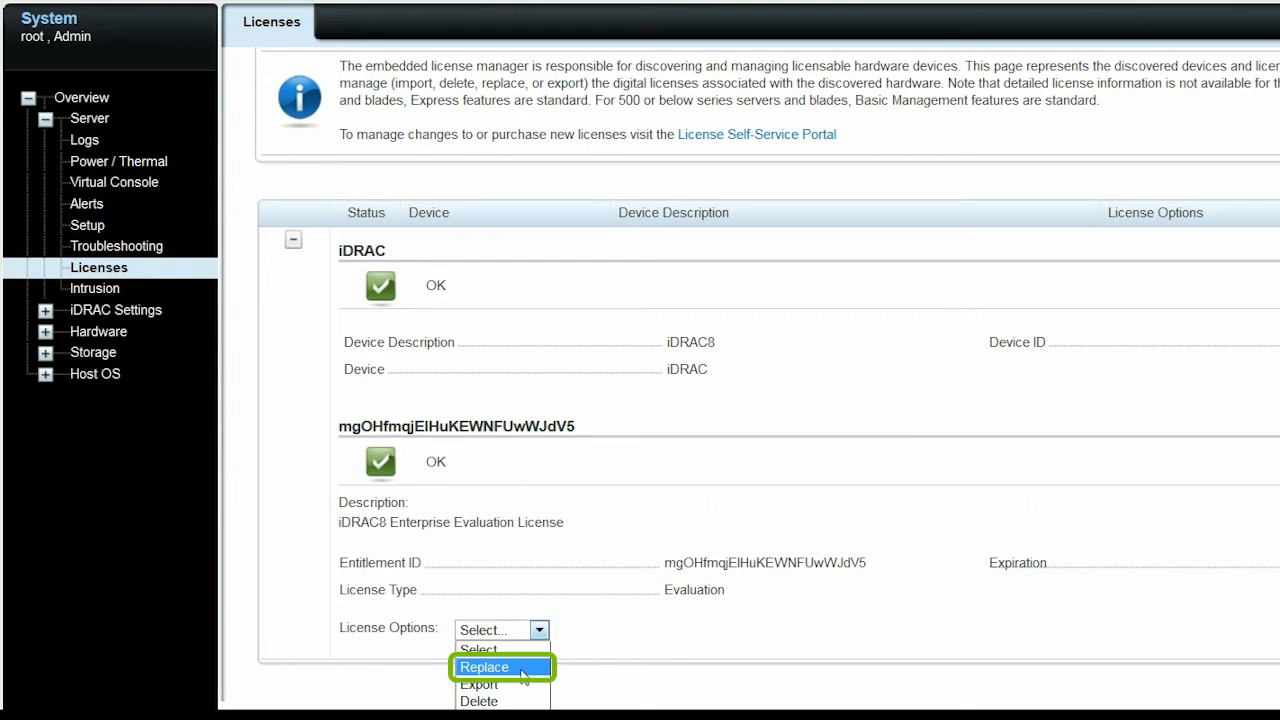
left_click(496, 667)
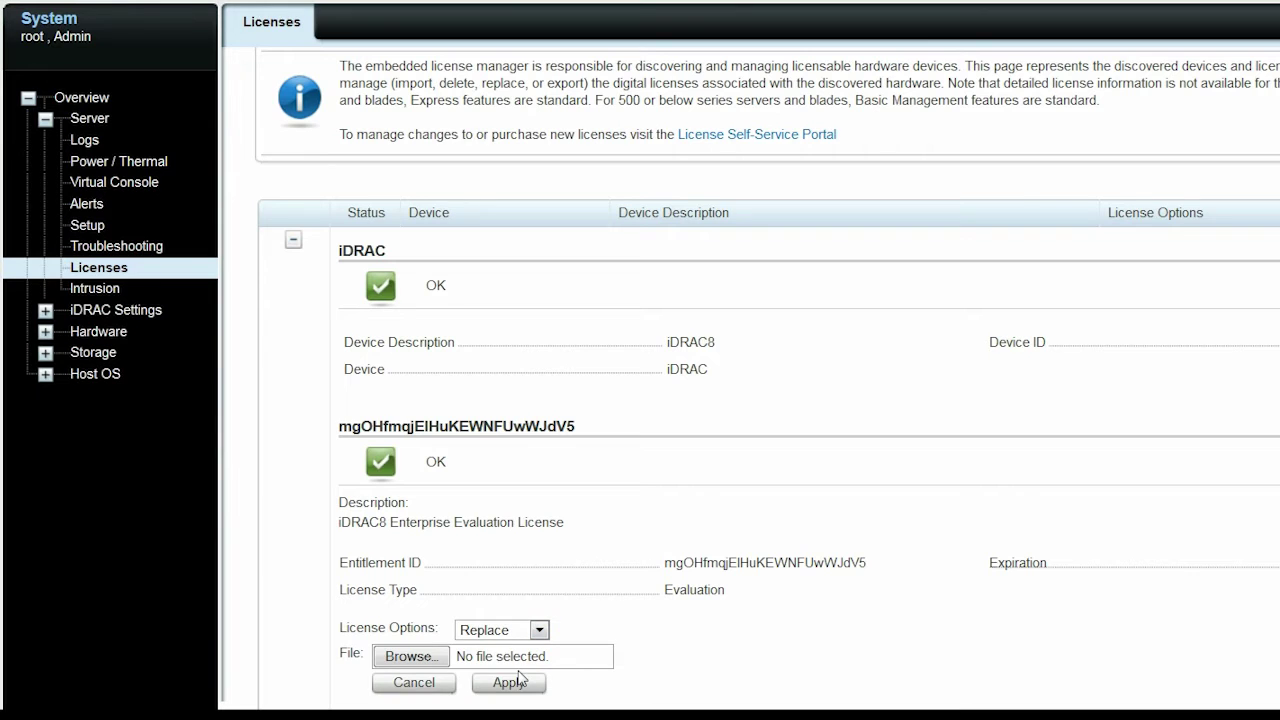
left_click(411, 653)
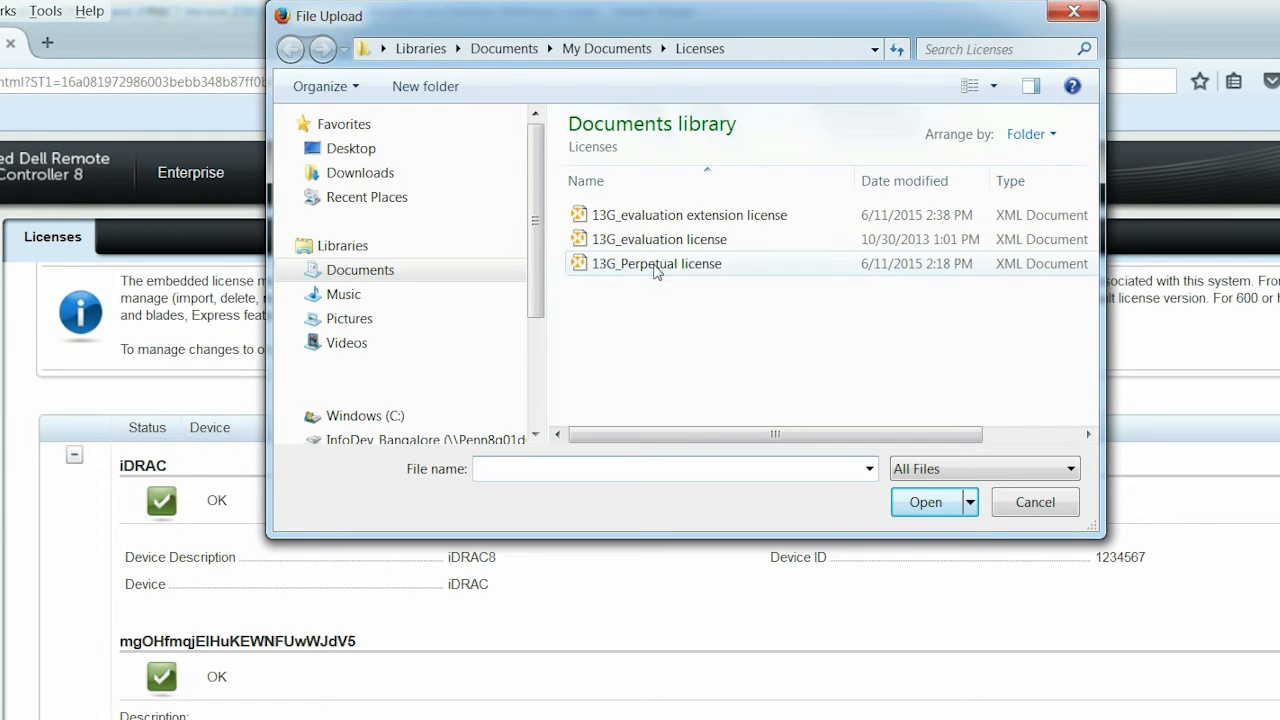
left_click(925, 502)
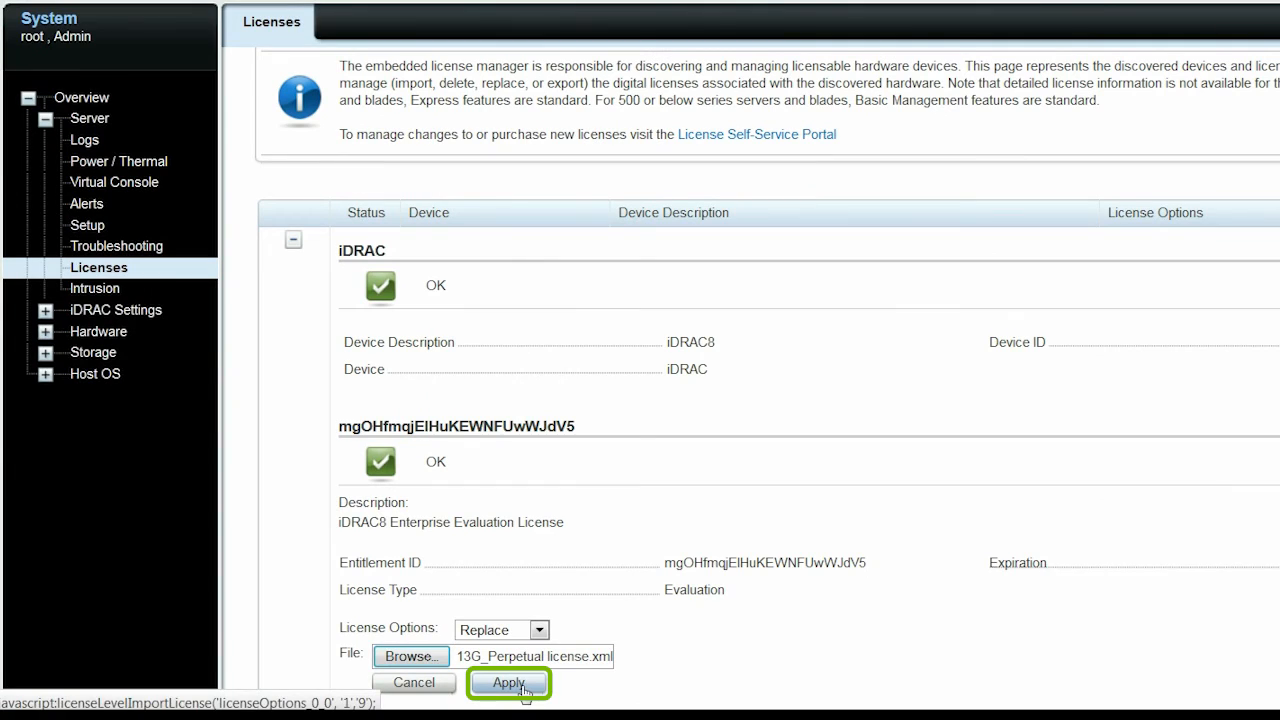
Step: Apply the perpetual license file and acknowledge the Success dialog
left_click(506, 683)
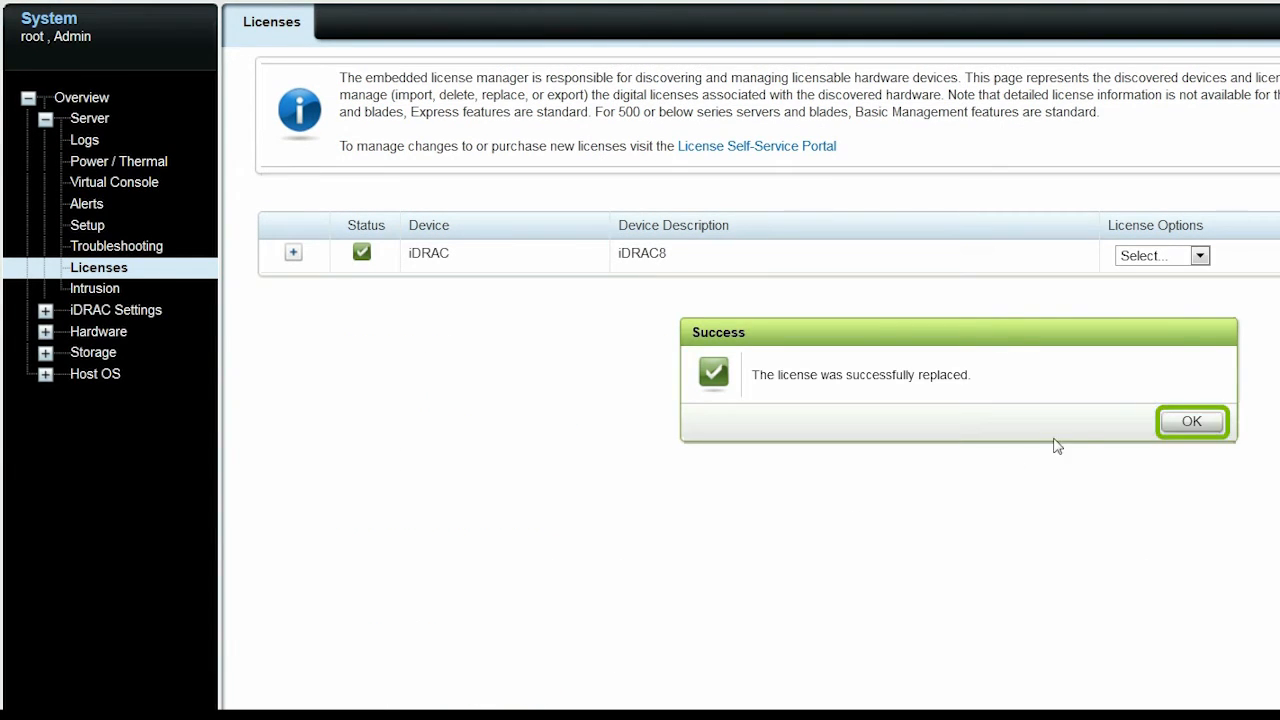
left_click(1195, 422)
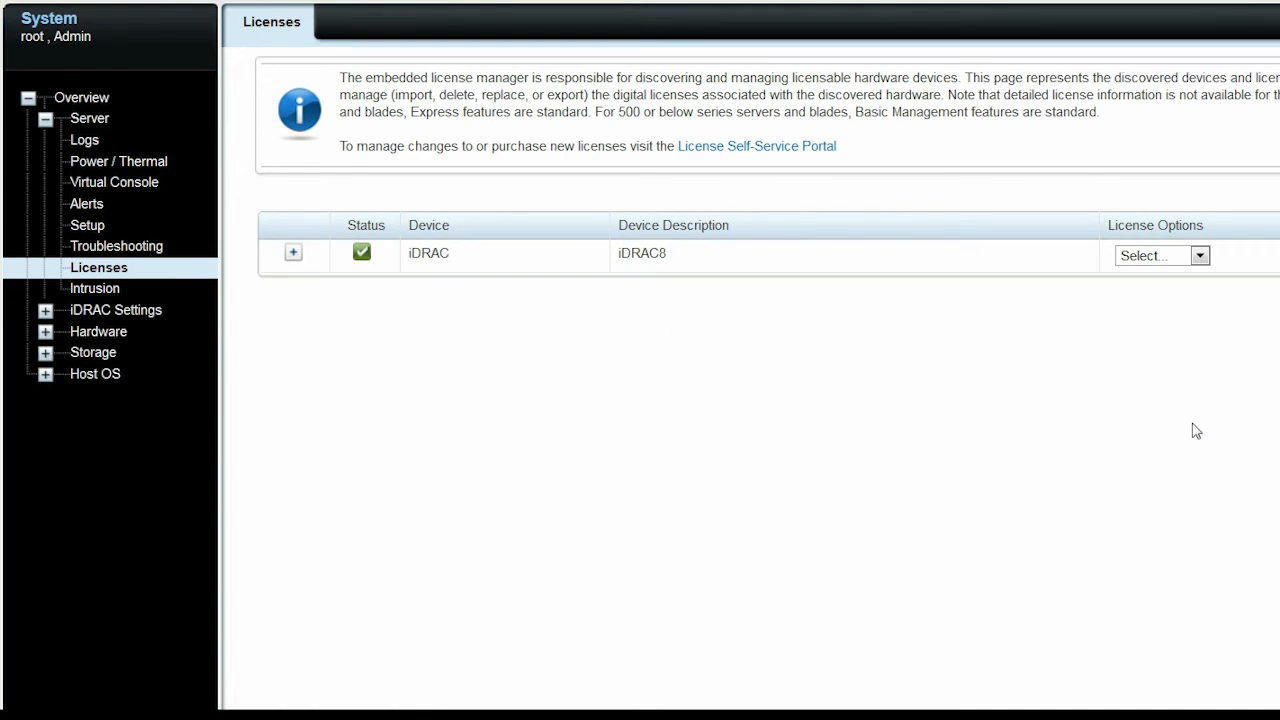
mouse_move(298, 448)
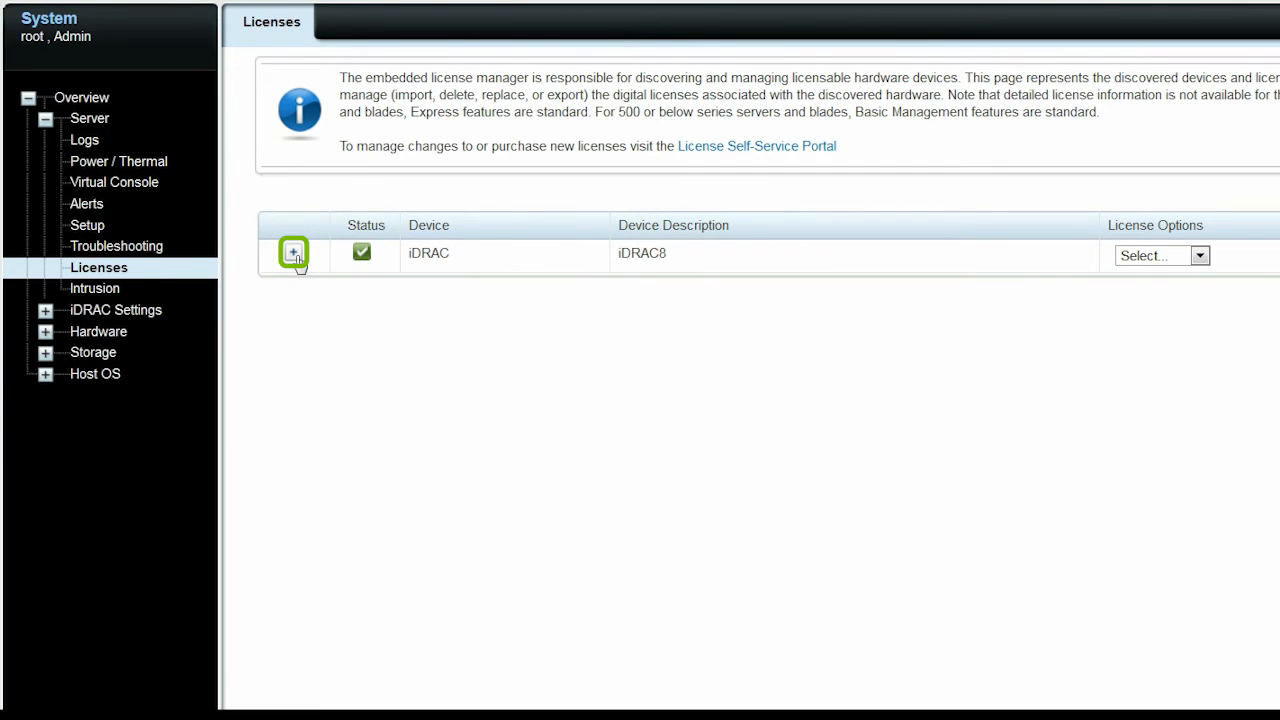
Step: Expand the iDRAC entry to confirm the iDRAC8 Enterprise License type reads Perpetual
left_click(293, 253)
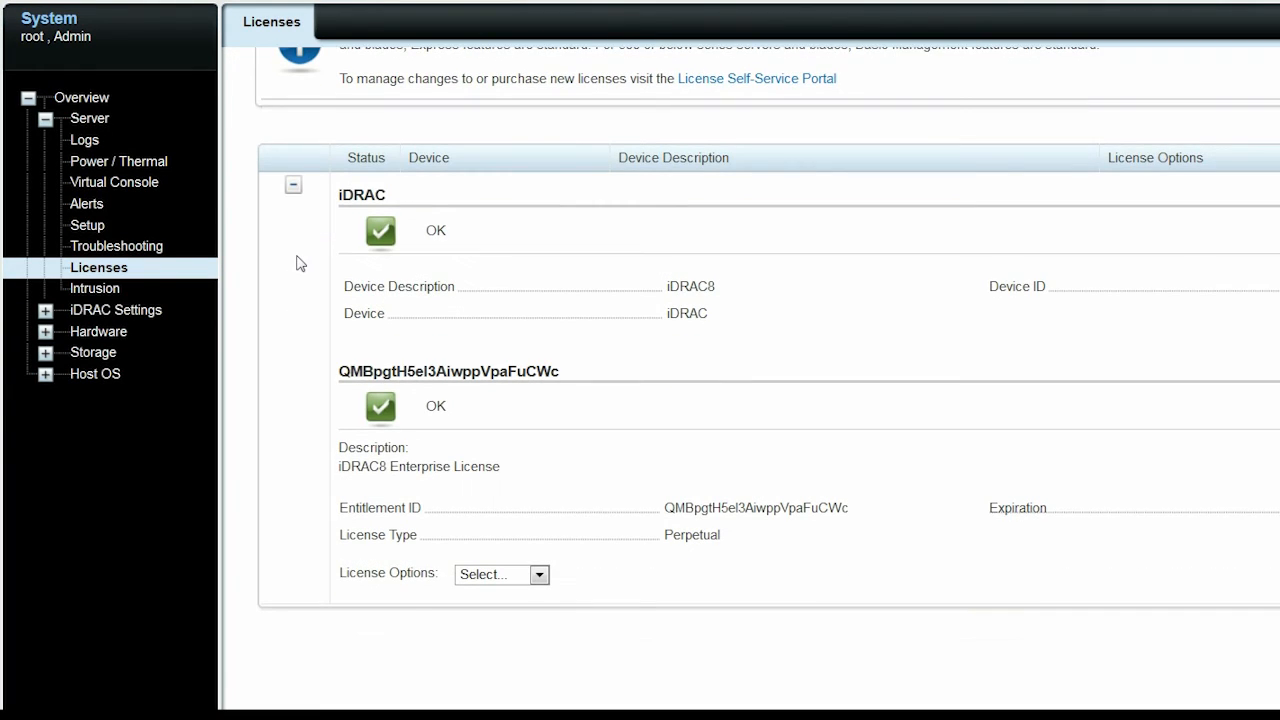
mouse_move(647, 523)
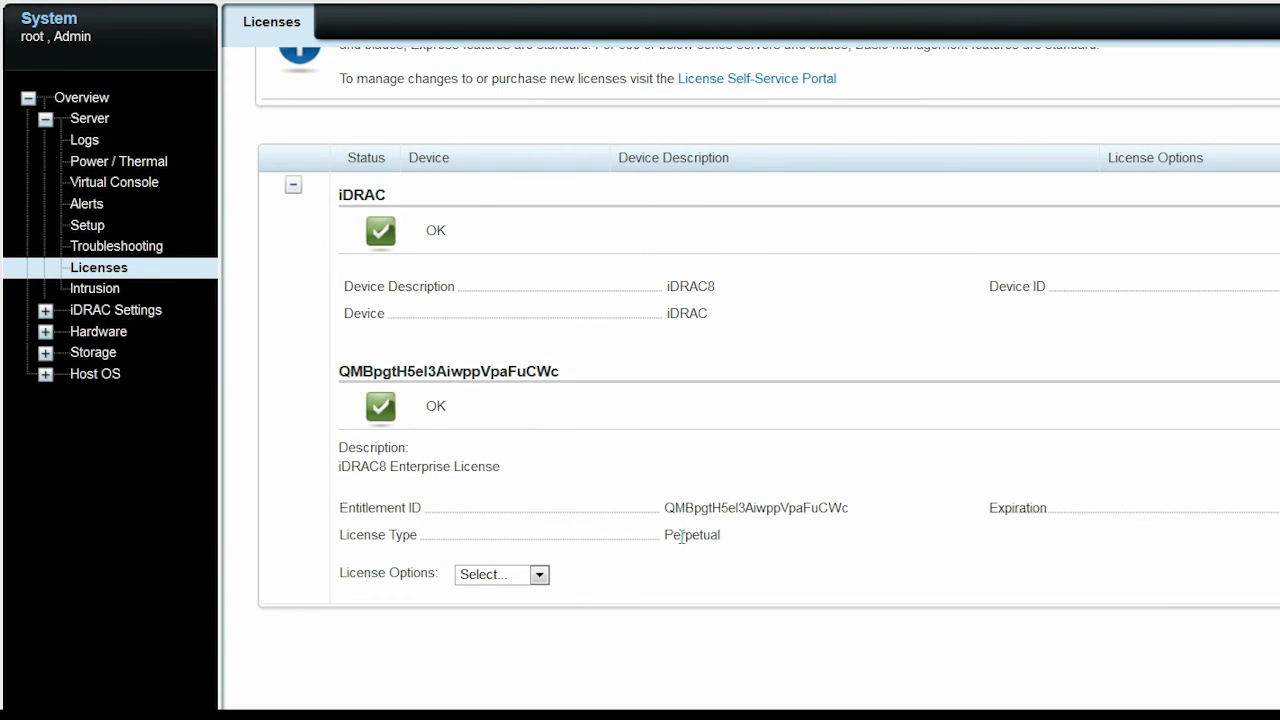
double_click(691, 535)
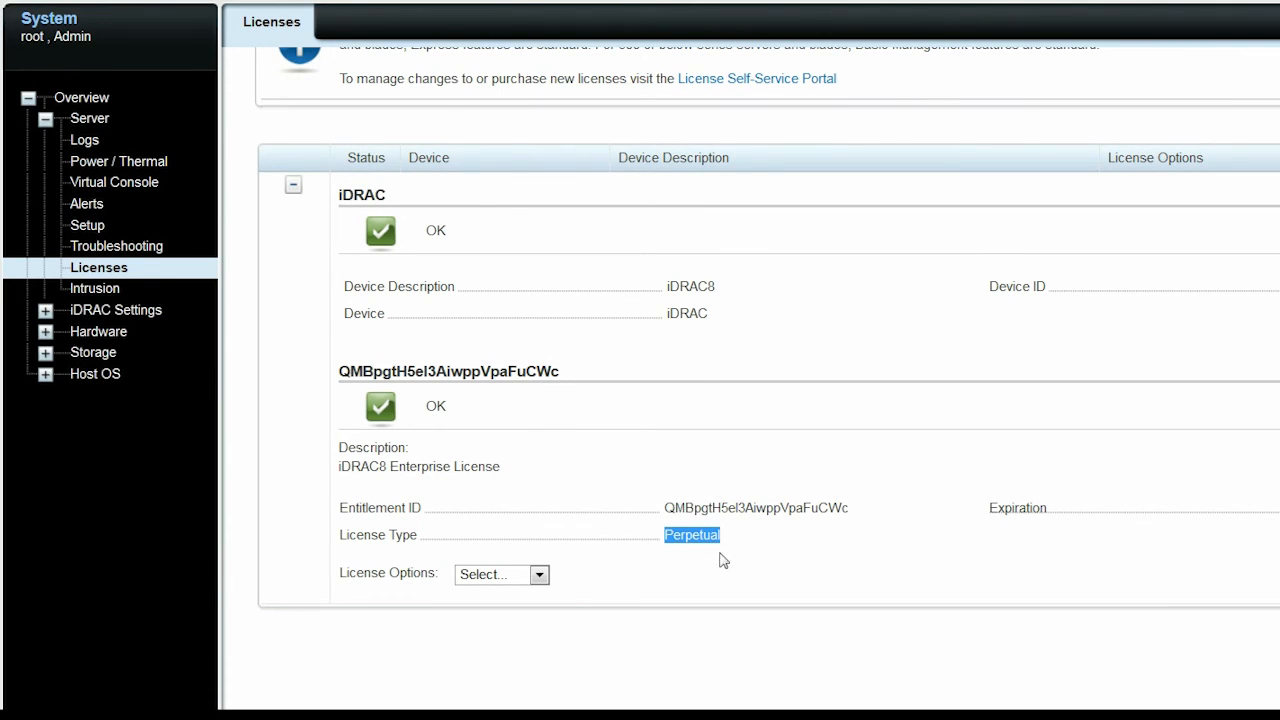